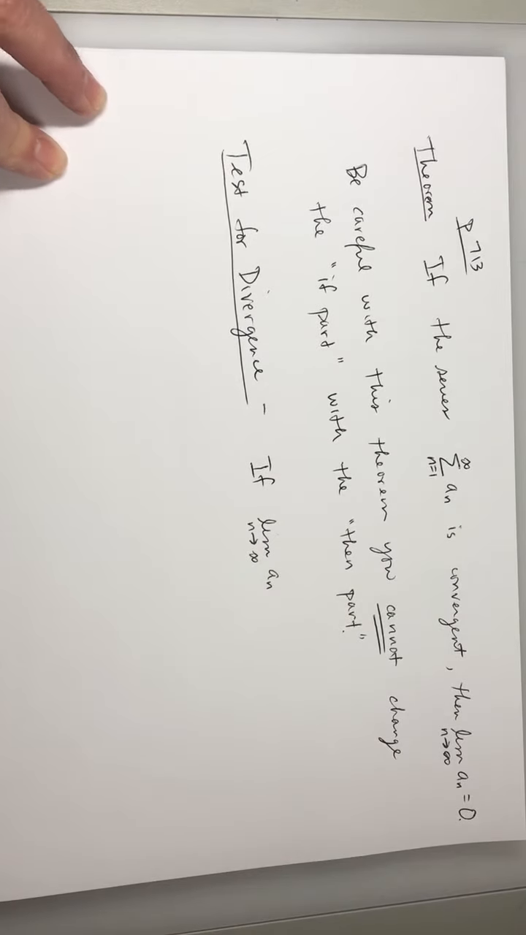
pyautogui.write('doe')
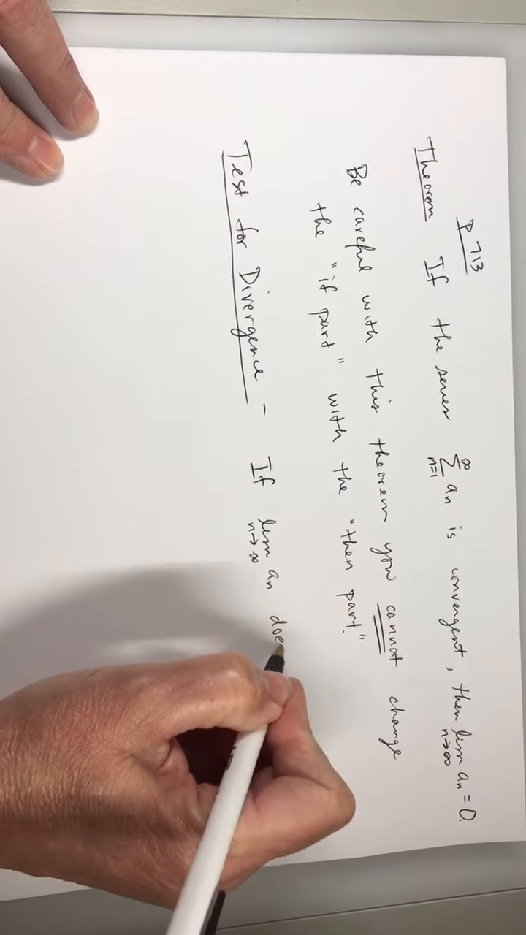